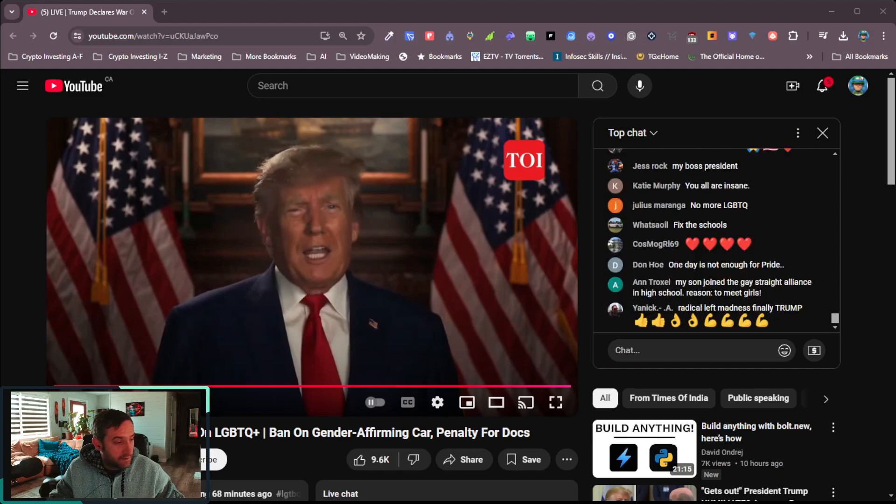
{"action": "scroll", "scroll_direction": "down", "scroll_amount": 3}
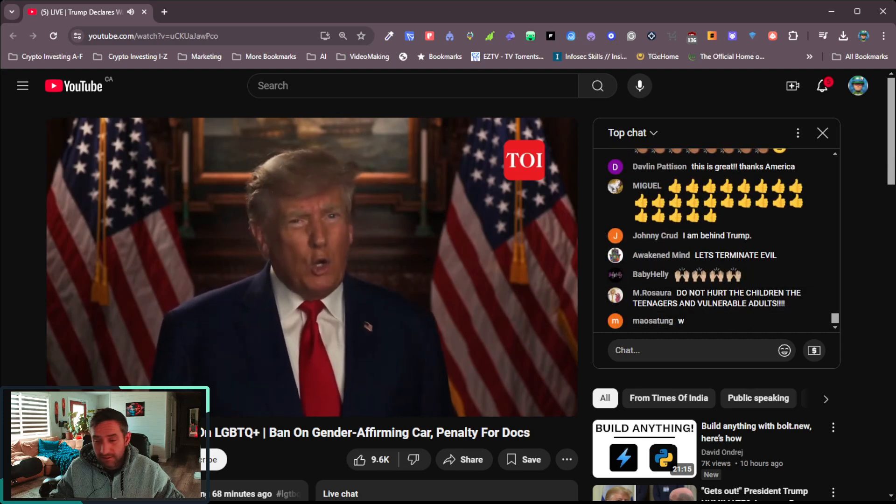
{"action": "mouse_move", "coordinate": [400, 335]}
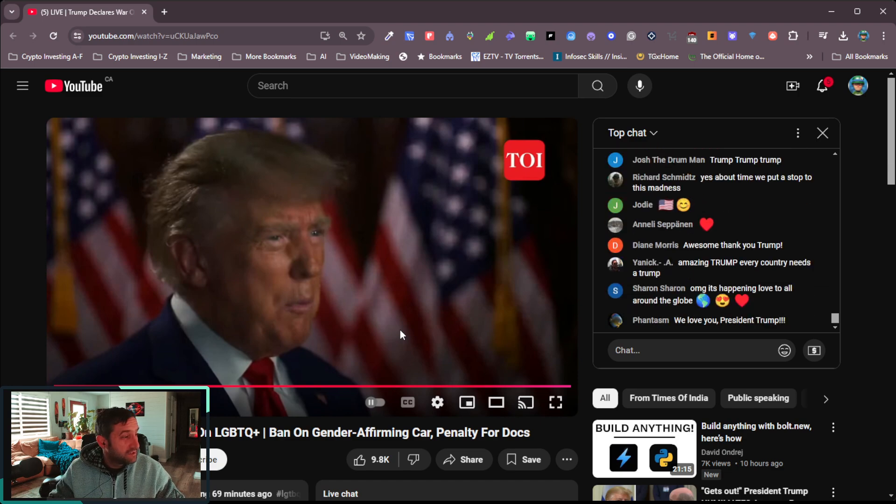
{"action": "scroll", "scroll_direction": "down", "scroll_amount": 3}
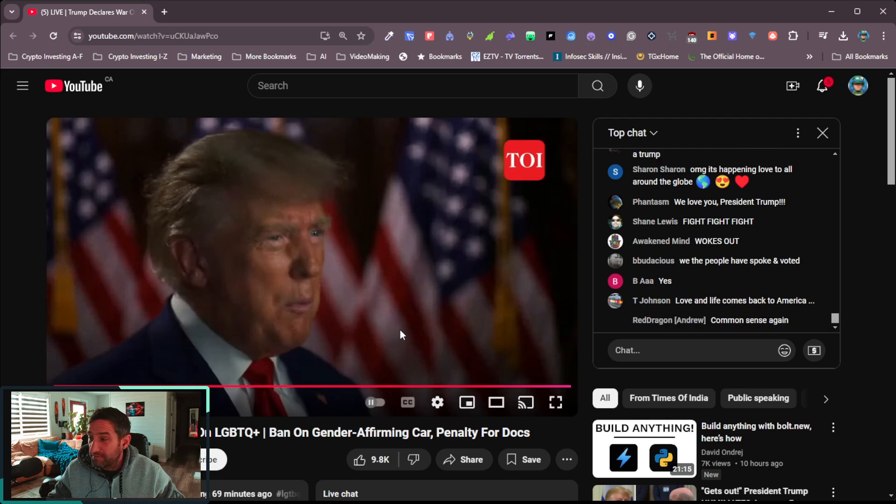